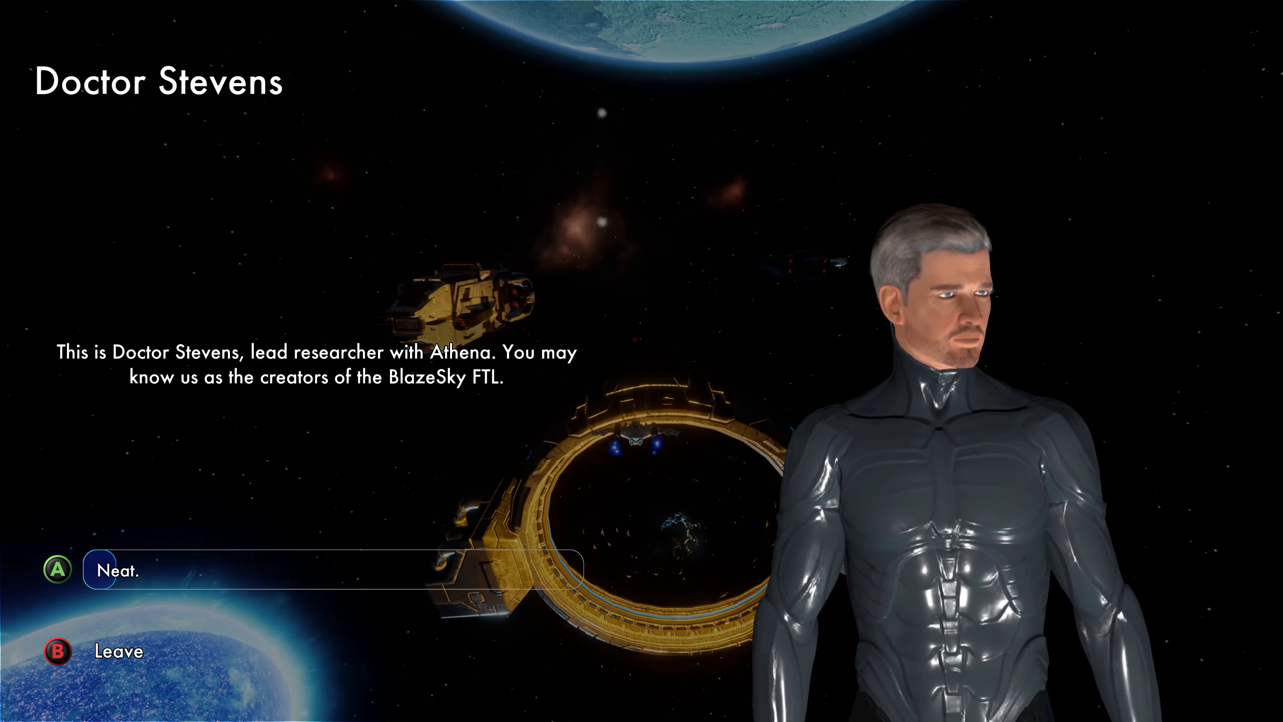
# Step: Answer 'Neat.' to Doctor Stevens, then reply to Lt. Barnes about scanning for raiders
pyautogui.click(119, 570)
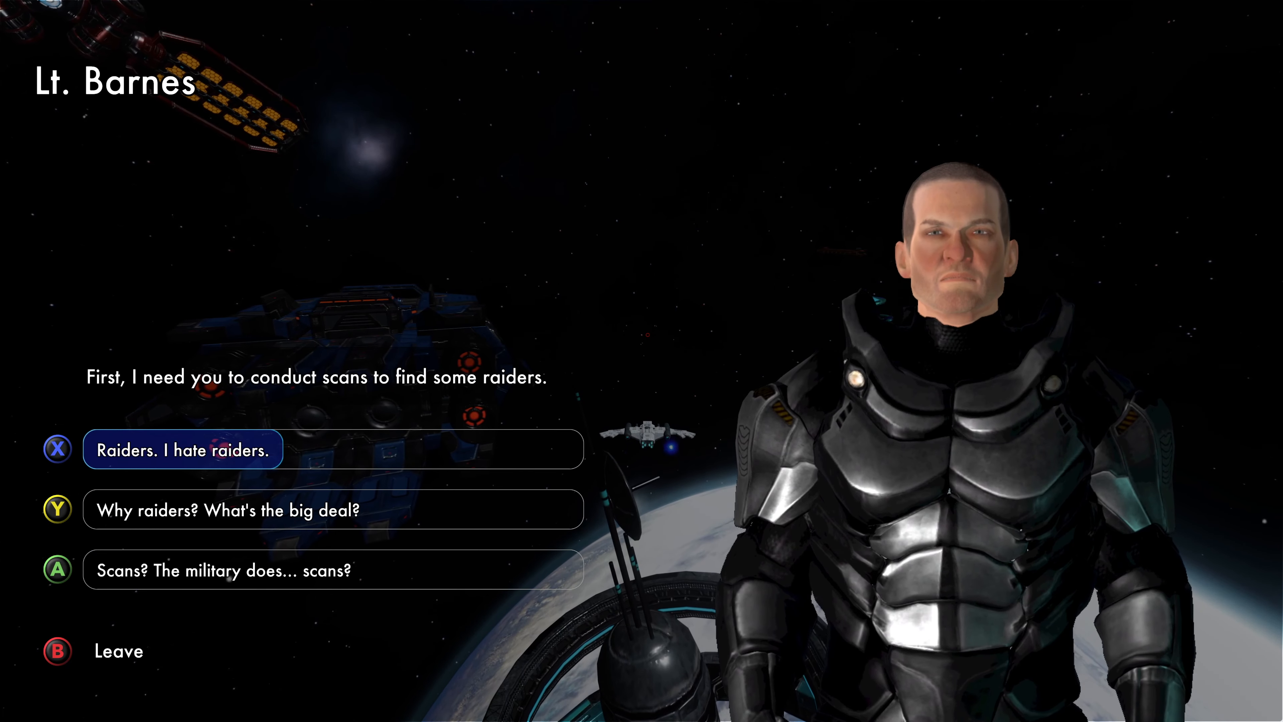
pyautogui.click(182, 450)
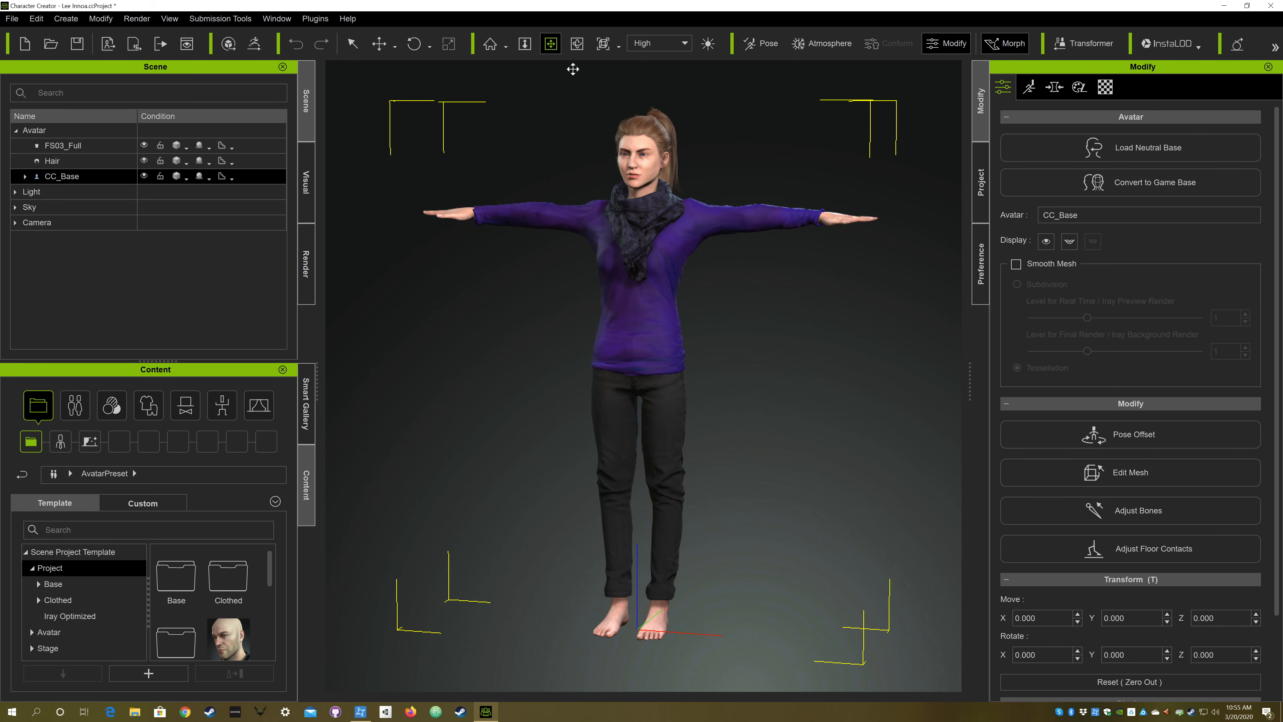
# Step: Apply Battle Mech Adroit Armor_Female and set the Bodybuilder morph slider to 100
pyautogui.click(576, 43)
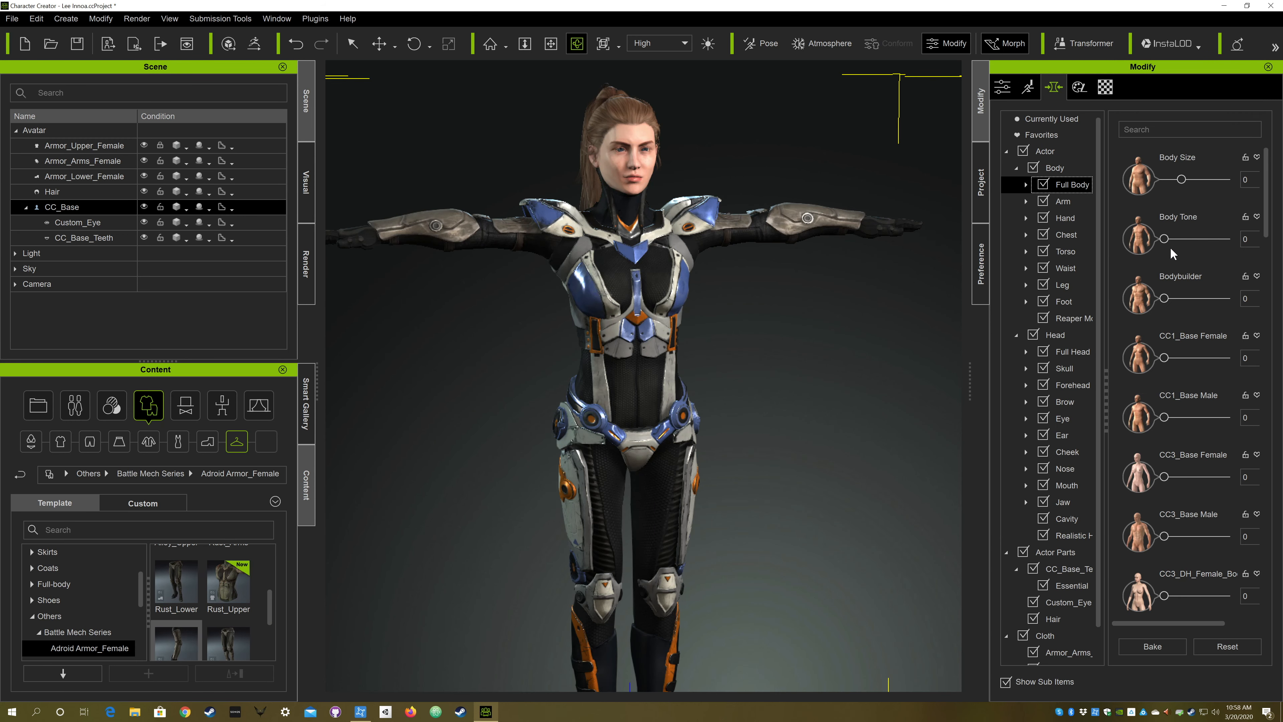
pyautogui.moveTo(1166, 299)
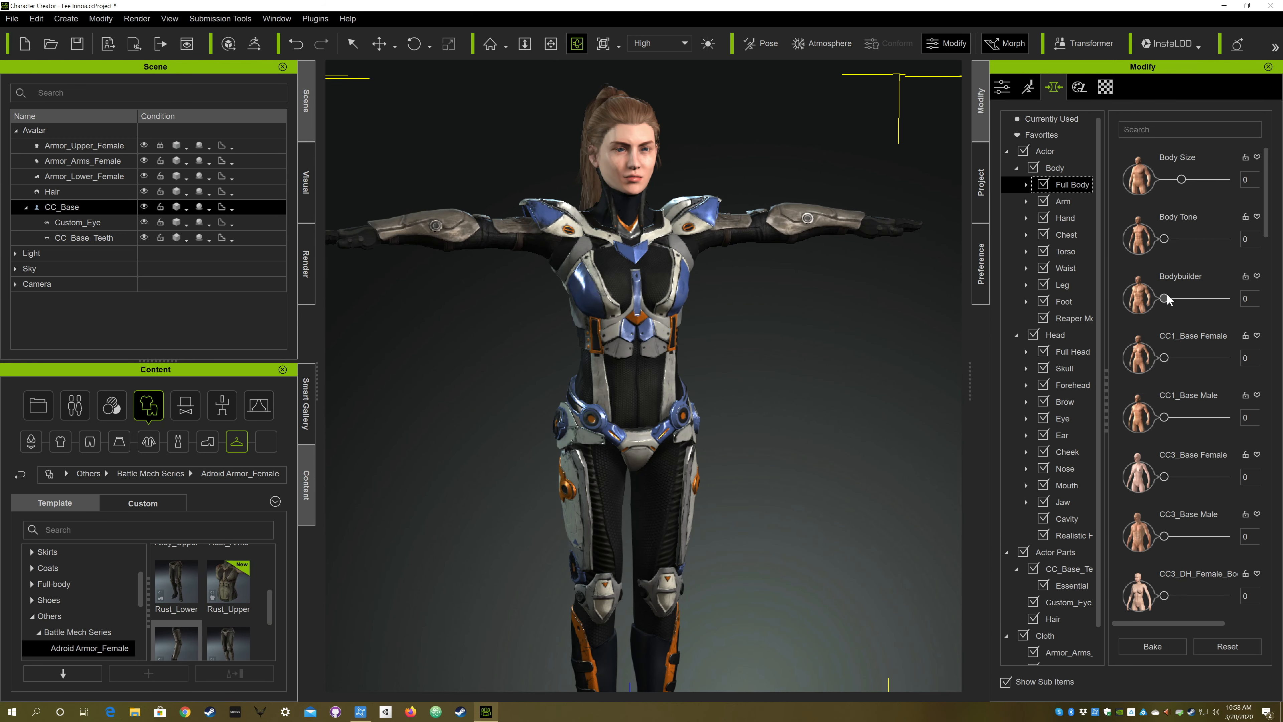
pyautogui.moveTo(1166, 298); pyautogui.dragTo(1221, 298)
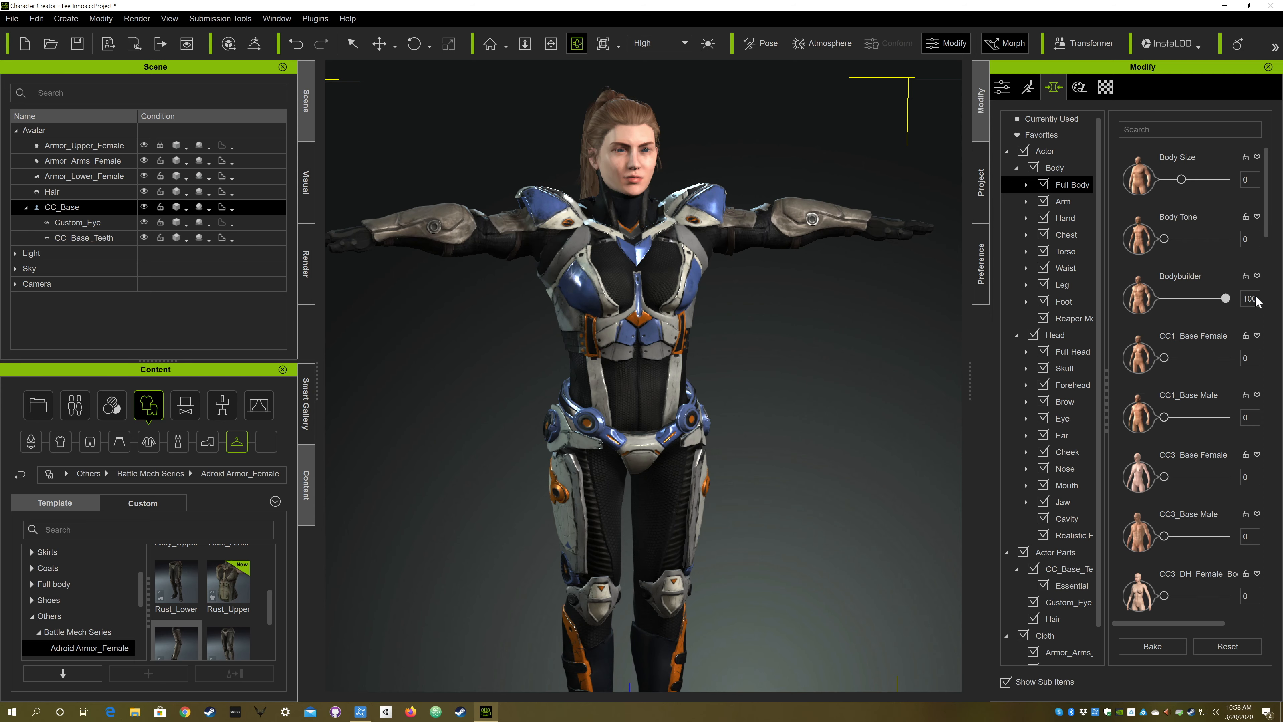
pyautogui.moveTo(1223, 298); pyautogui.dragTo(1178, 298)
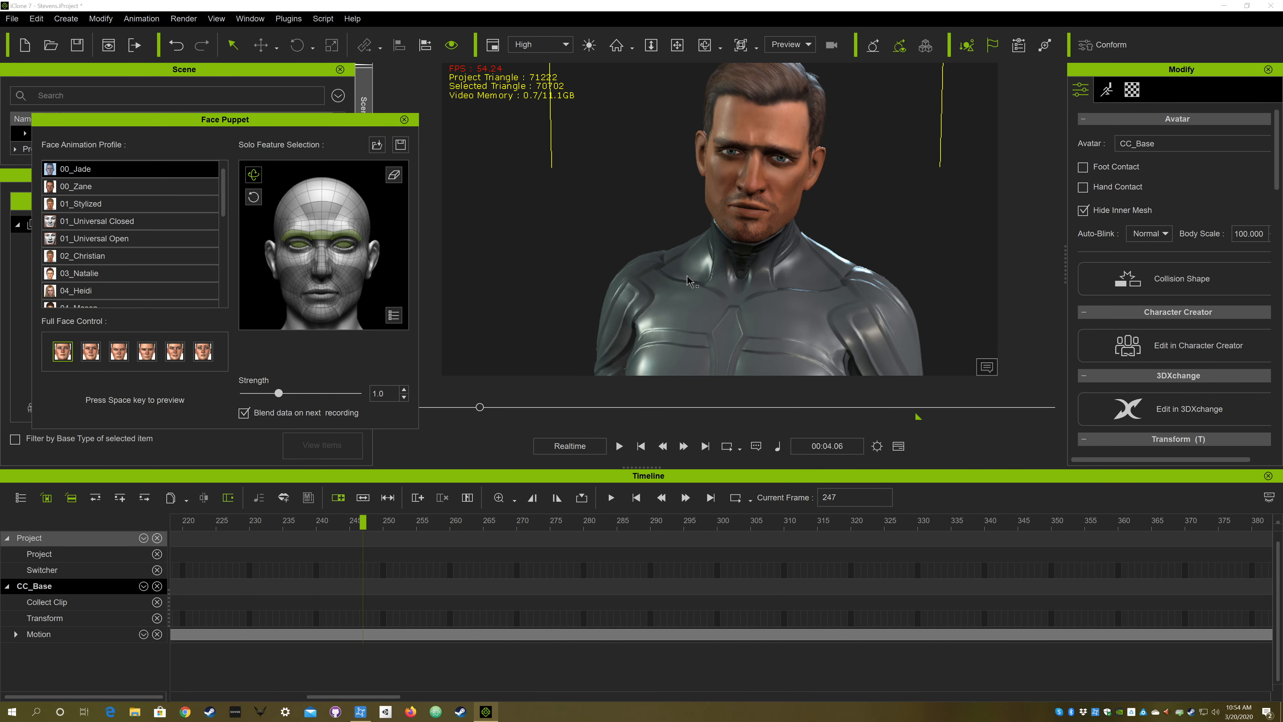
# Step: Preview the Face Puppet on the male character, then start Export FBX for the capped female
pyautogui.press('space')
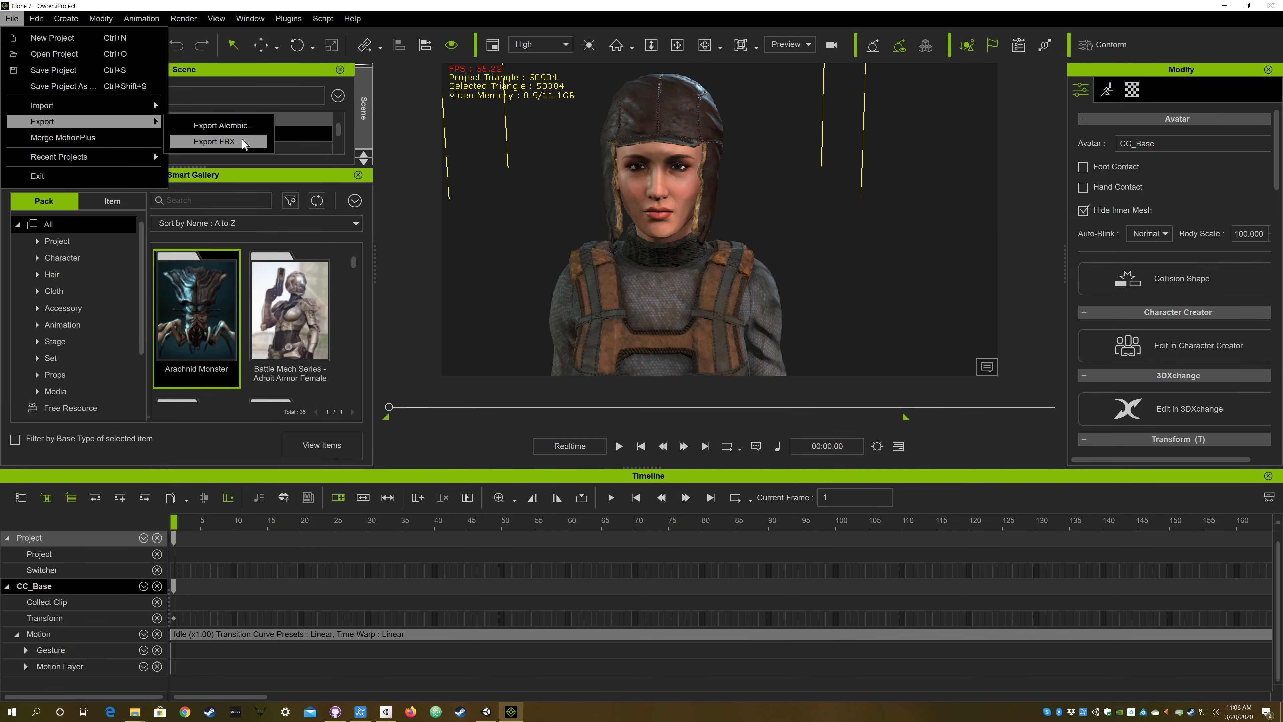
pyautogui.click(218, 141)
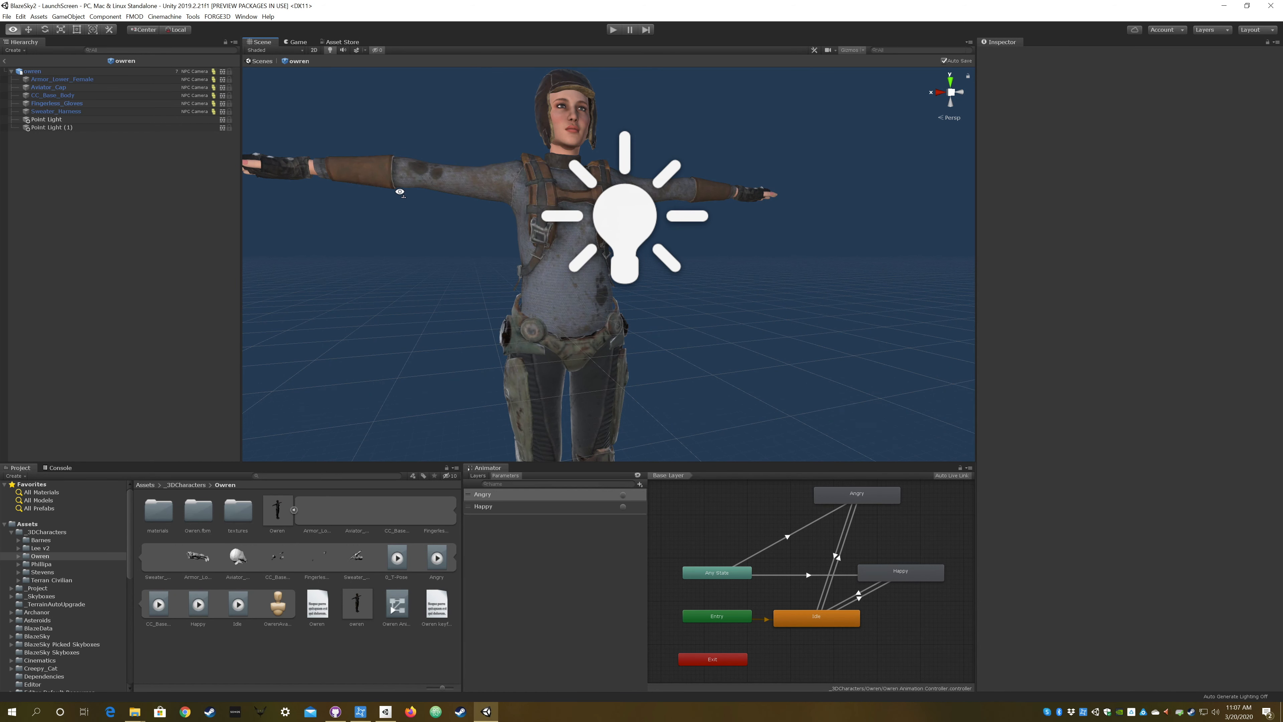
# Step: Inspect Armor_Lower_Female and CC_Base_Body Skinned Mesh Renderers with their PBR materials
pyautogui.click(62, 78)
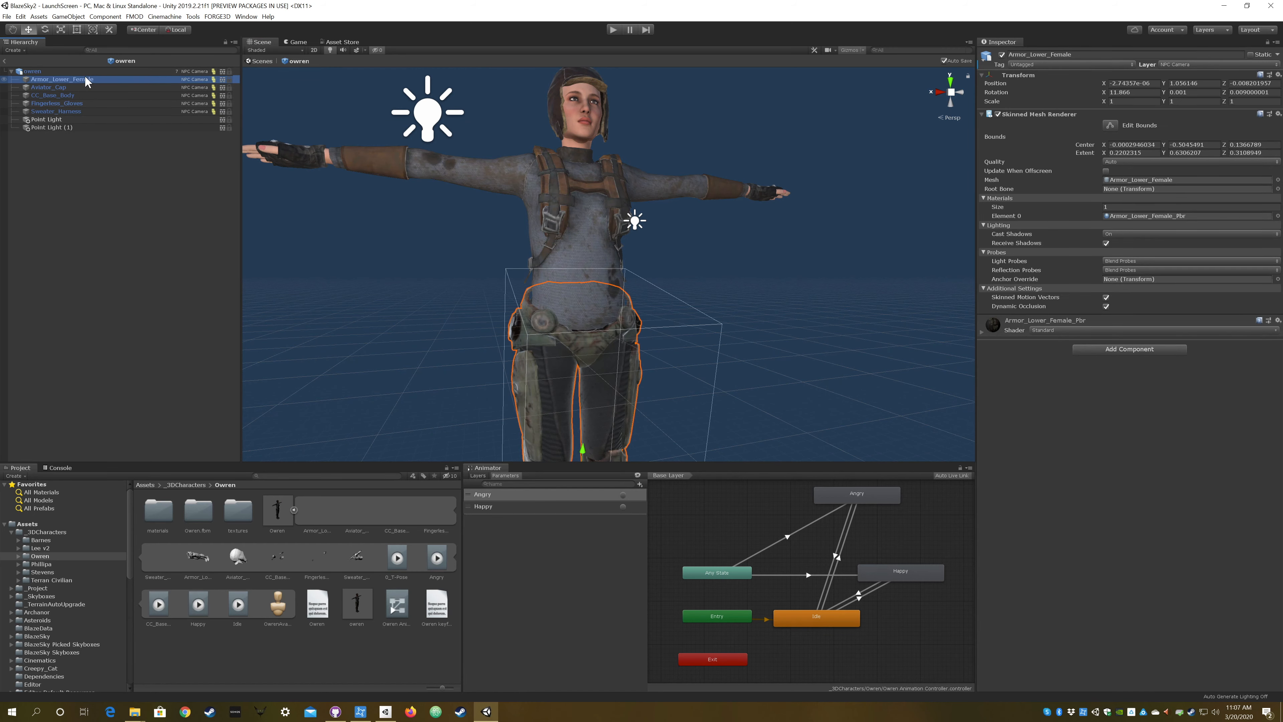
pyautogui.click(52, 95)
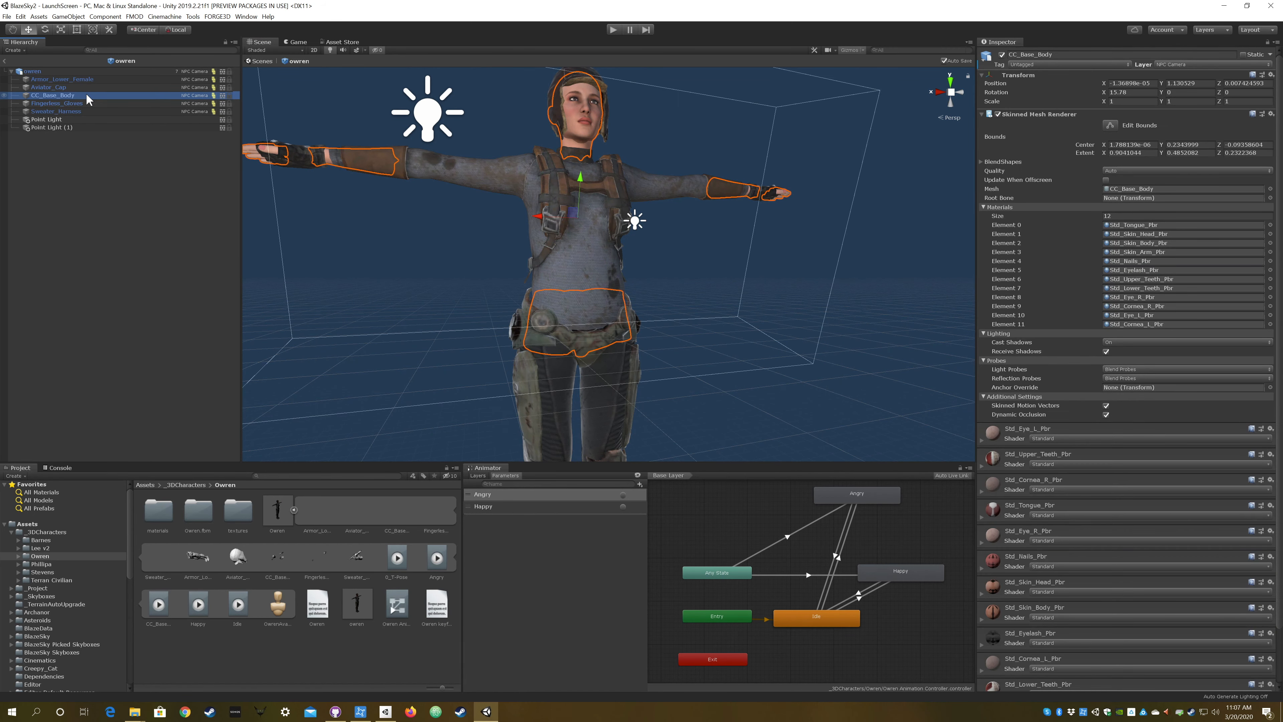